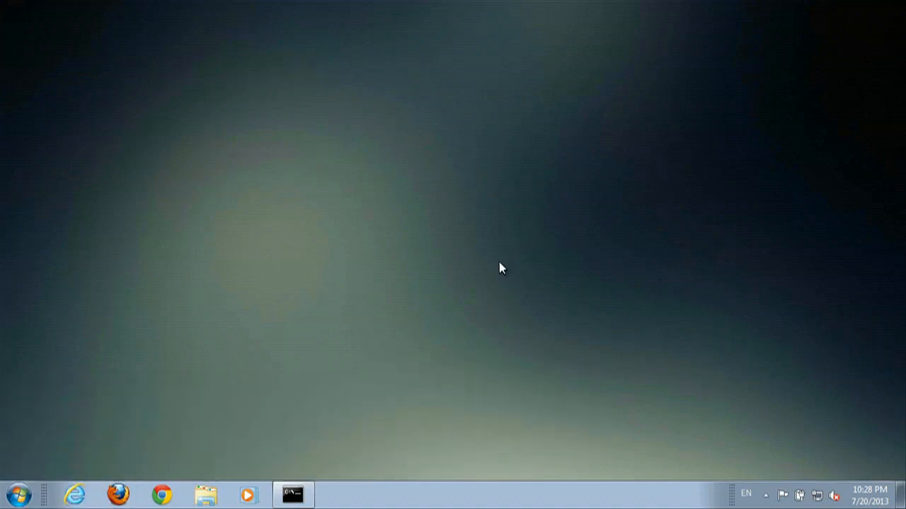
mouse_move(100, 386)
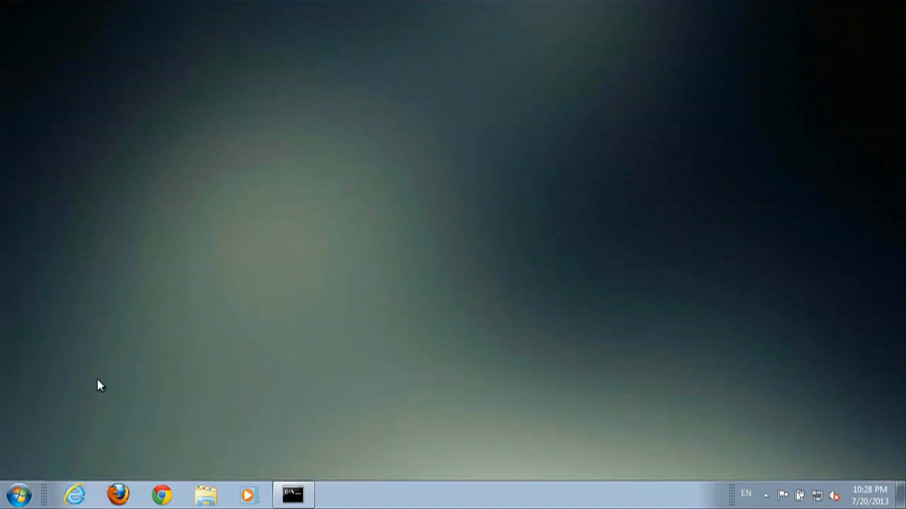
Open Control Panel from the Start menu with View by set to Small icons
click(18, 494)
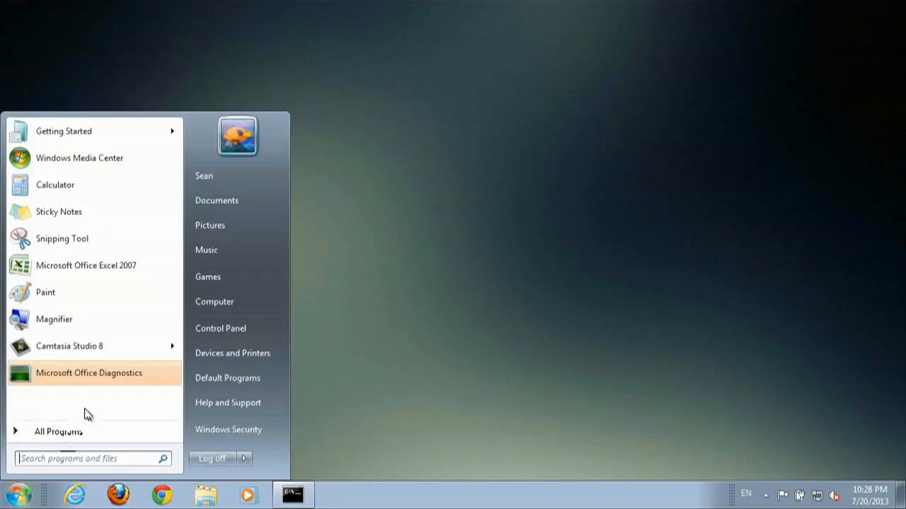
click(220, 328)
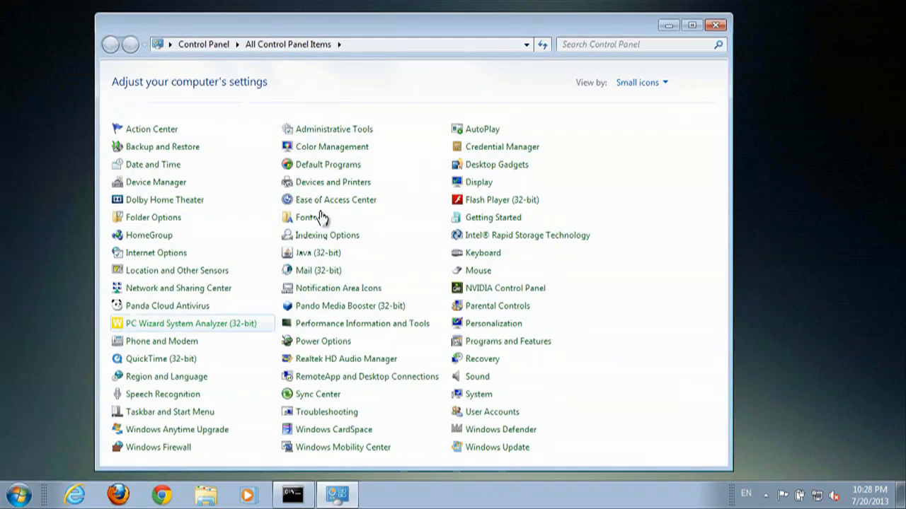
click(641, 82)
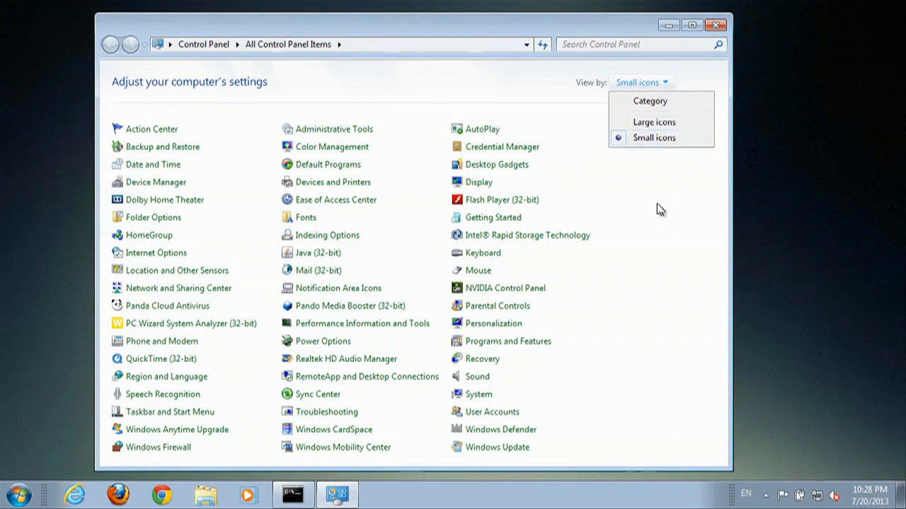
click(671, 198)
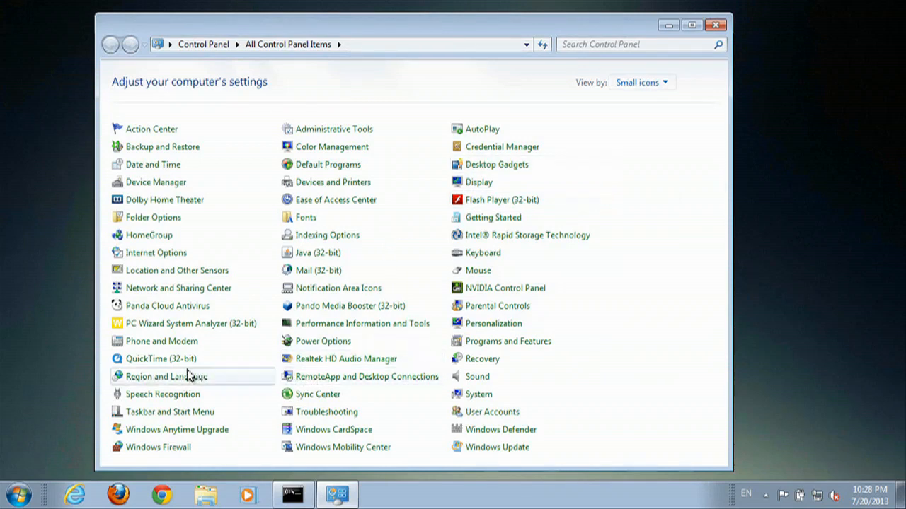
mouse_move(170, 382)
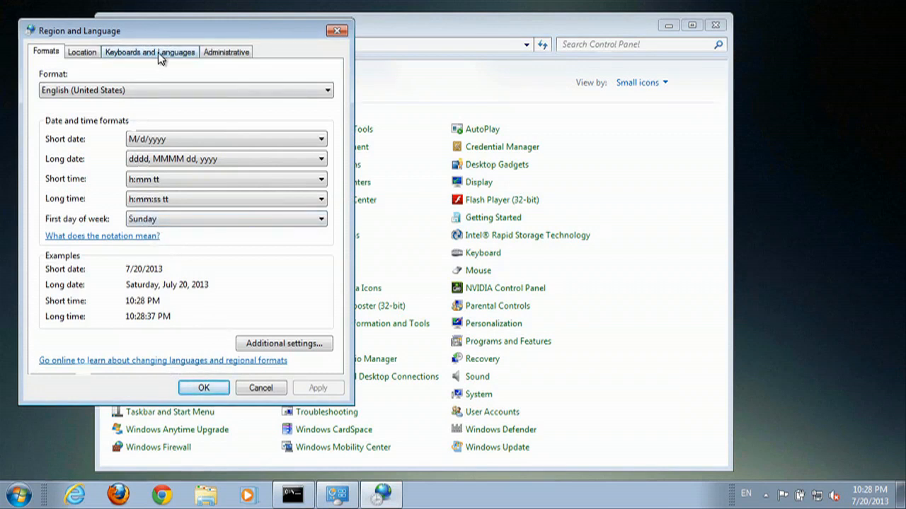
Open Change keyboards on the Keyboards and Languages tab and select Swedish (Finland)
click(149, 52)
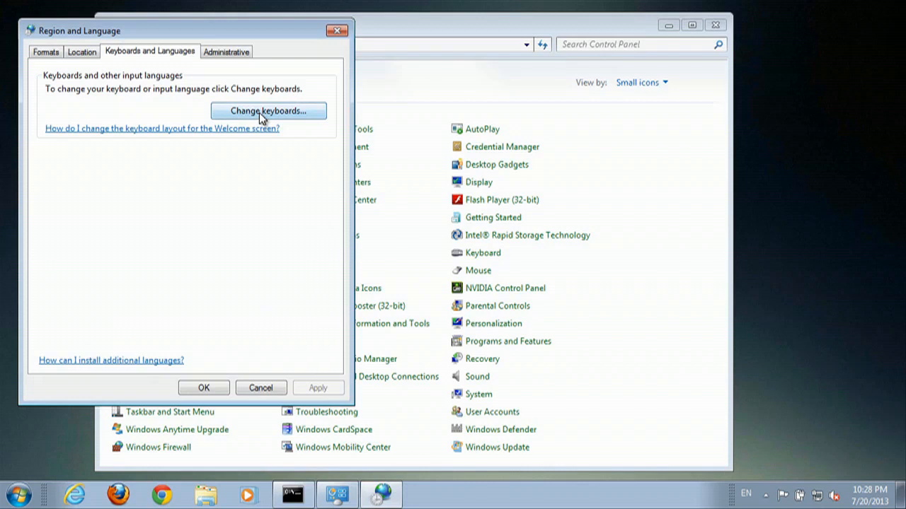
click(268, 111)
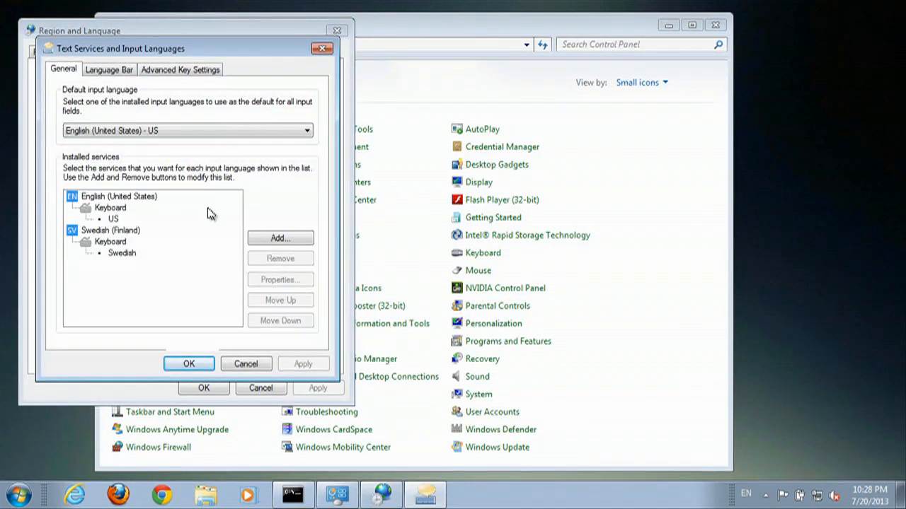
click(110, 229)
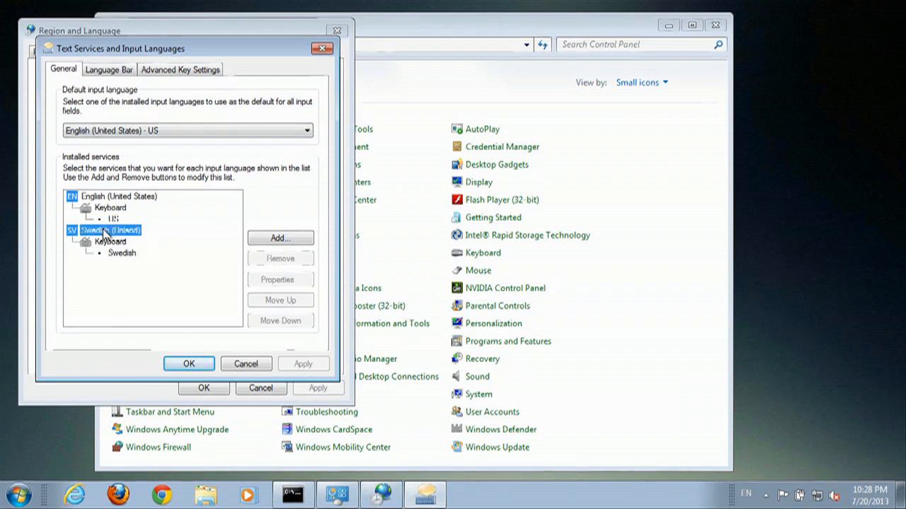
click(110, 231)
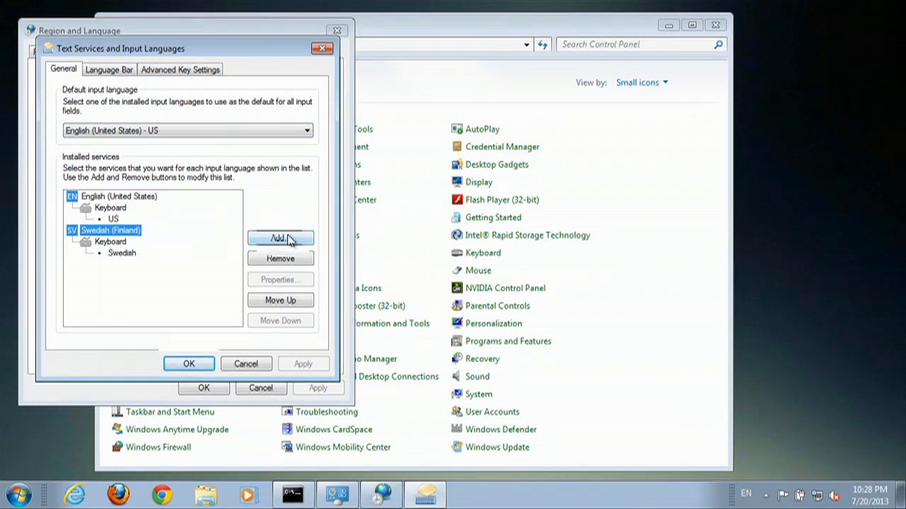
Add Swedish (Sweden) with the Swedish keyboard ticked and confirm with OK
click(280, 238)
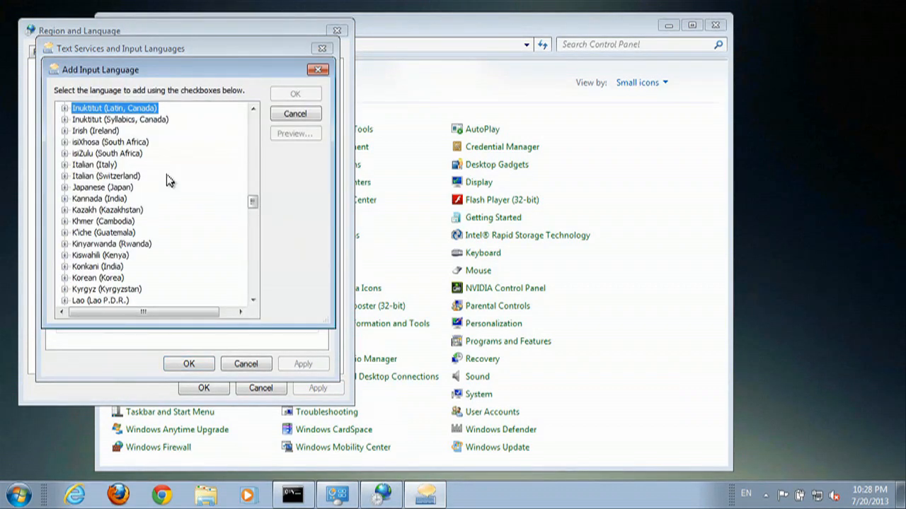
scroll(down, 3)
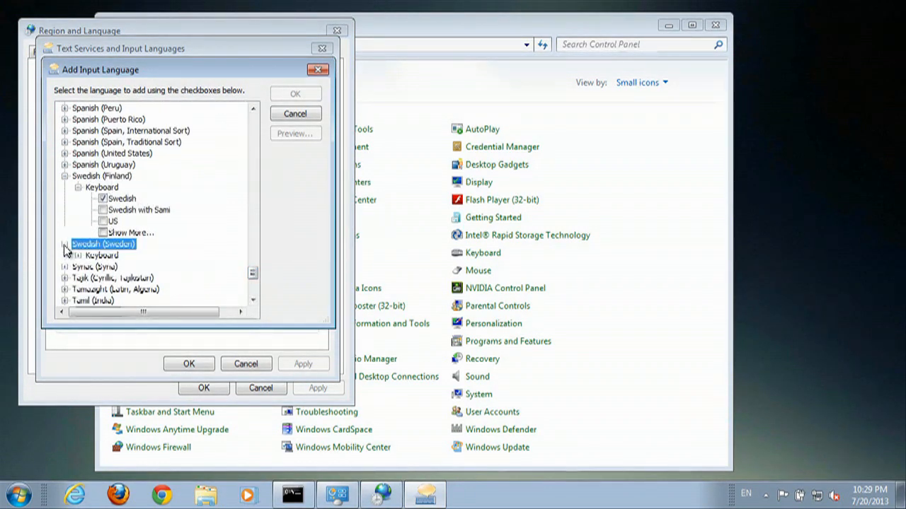
click(64, 244)
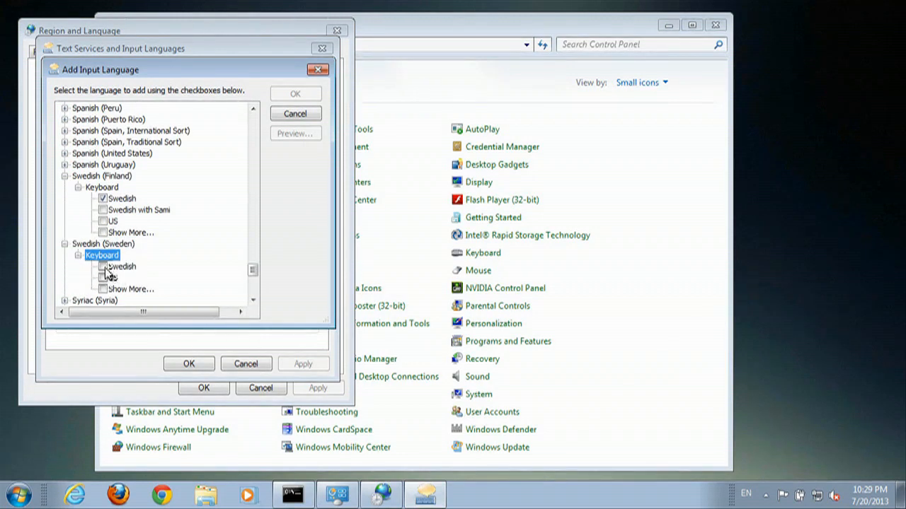
click(102, 266)
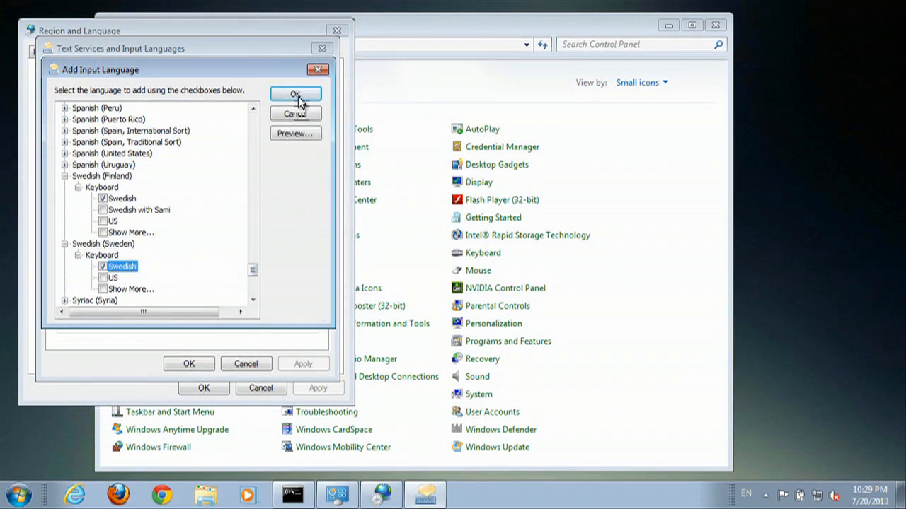
click(295, 94)
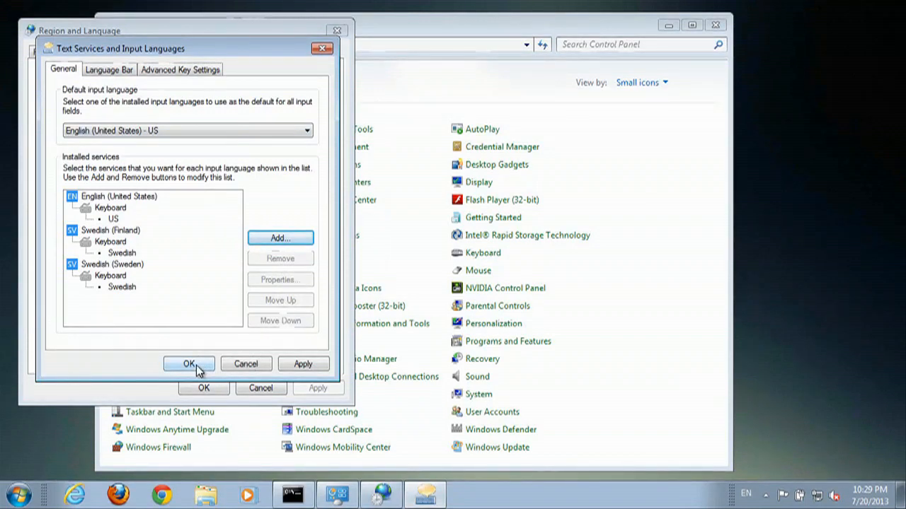
Confirm the keyboard changes and close the All Control Panel Items window
click(189, 363)
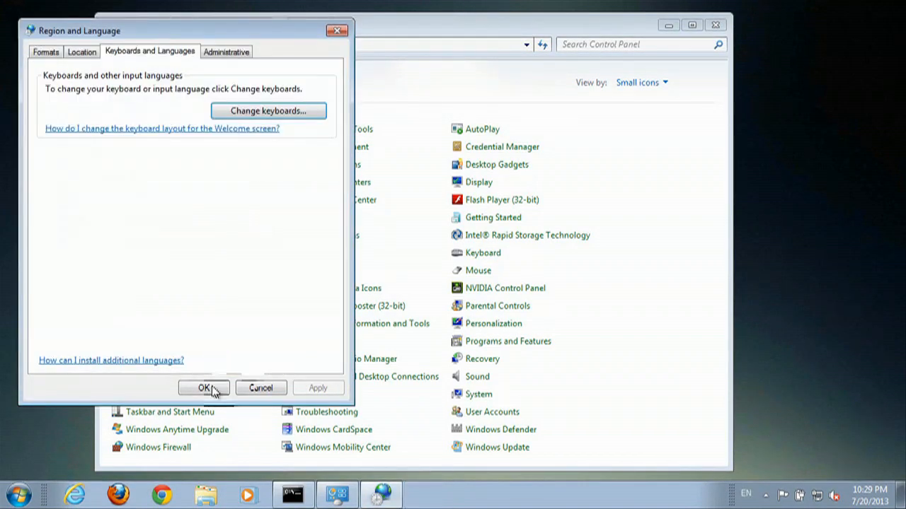
click(205, 387)
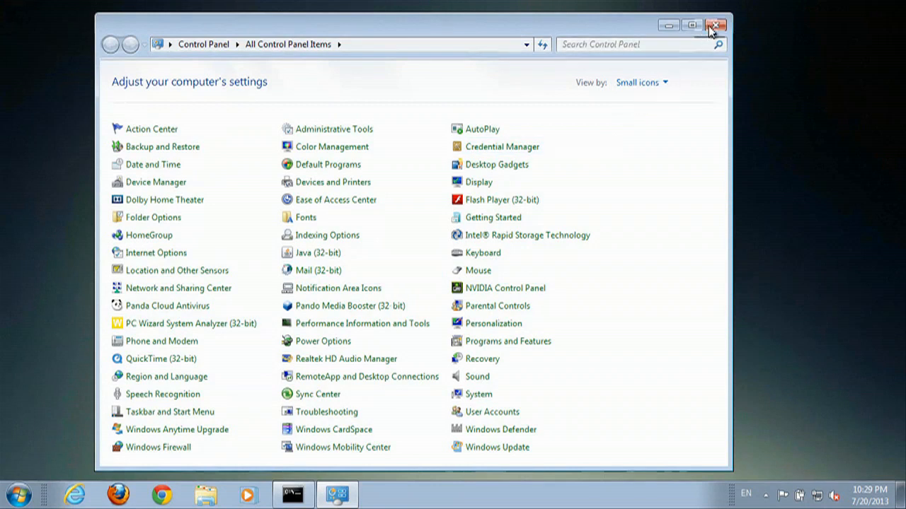
click(716, 26)
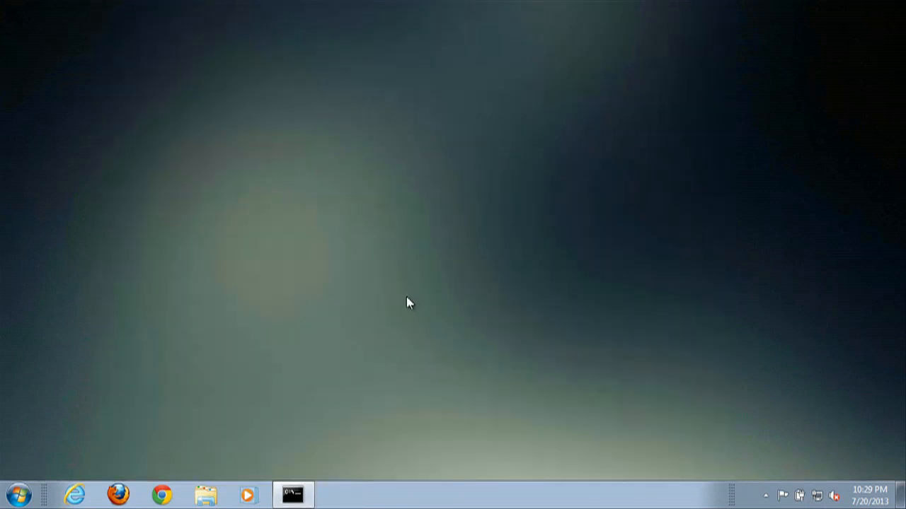
mouse_move(407, 299)
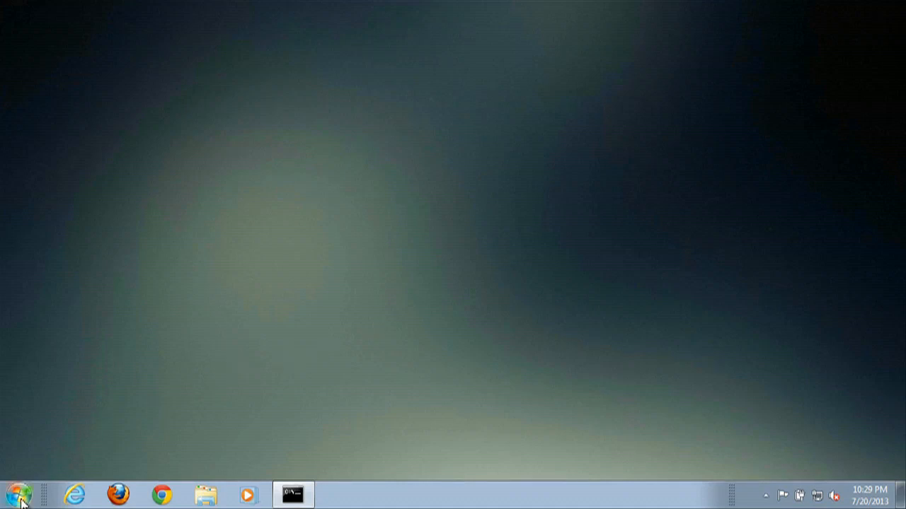
Search 'on' from Start, launch the On-Screen Keyboard, and close Ease of Access Center
click(17, 495)
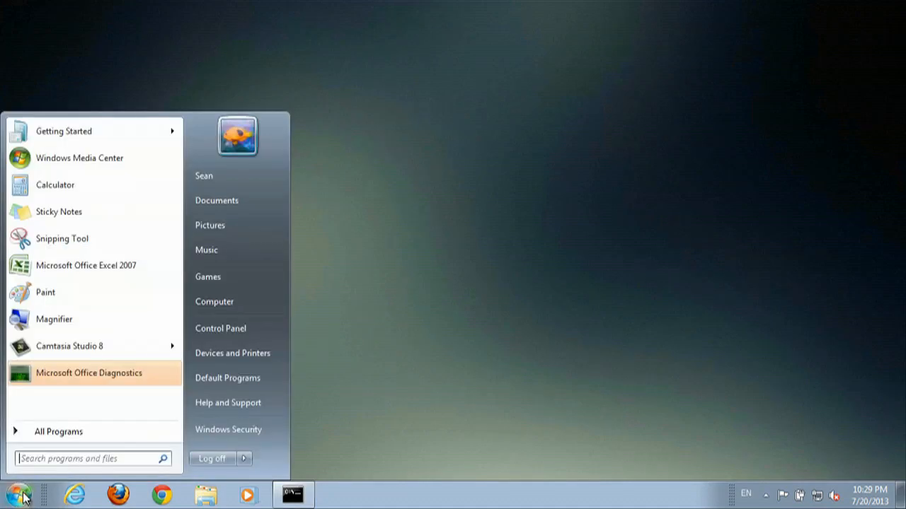
text(on)
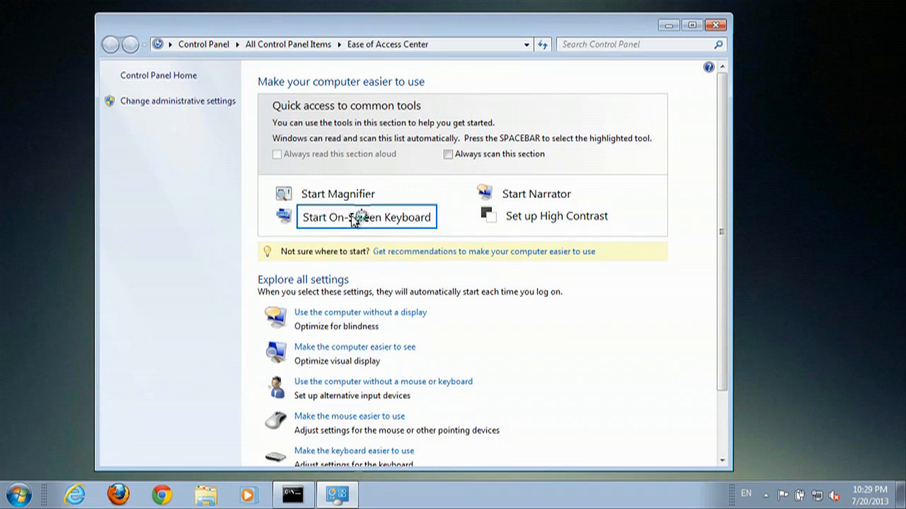
click(366, 216)
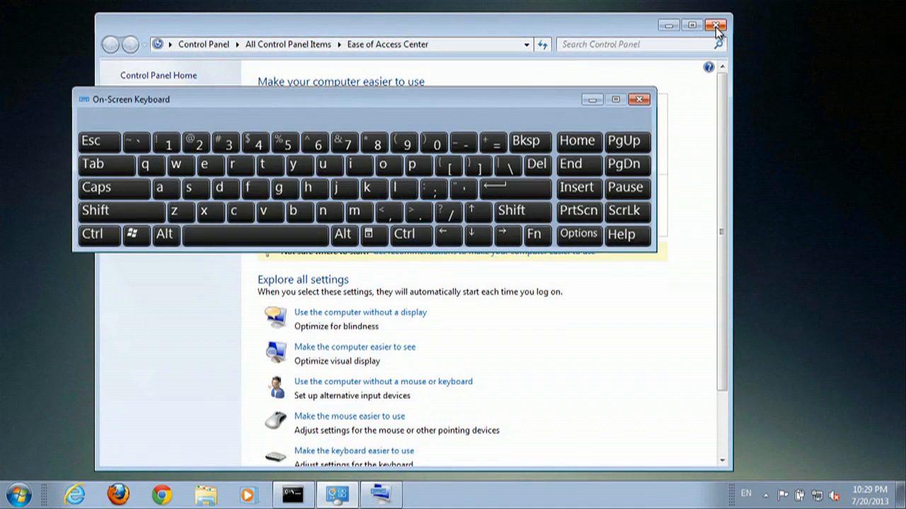
click(715, 25)
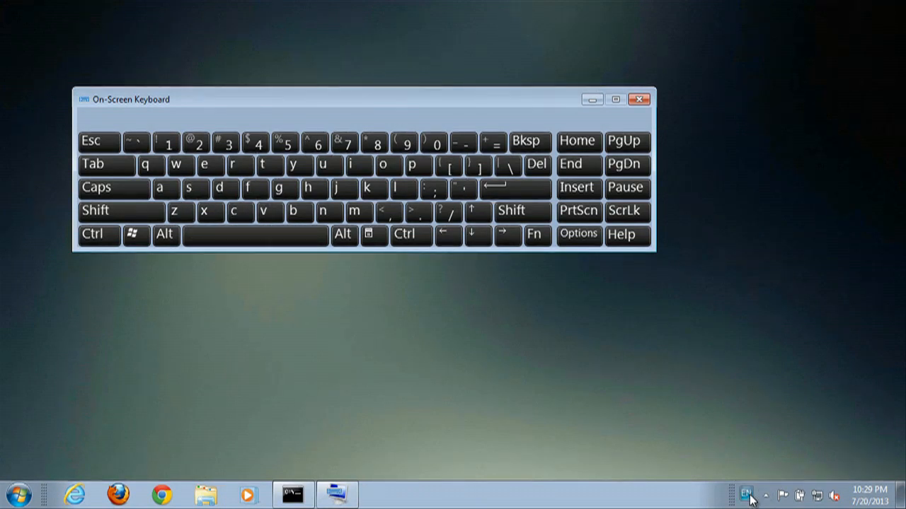
Choose Swedish (Finland) from the taskbar language indicator
click(746, 494)
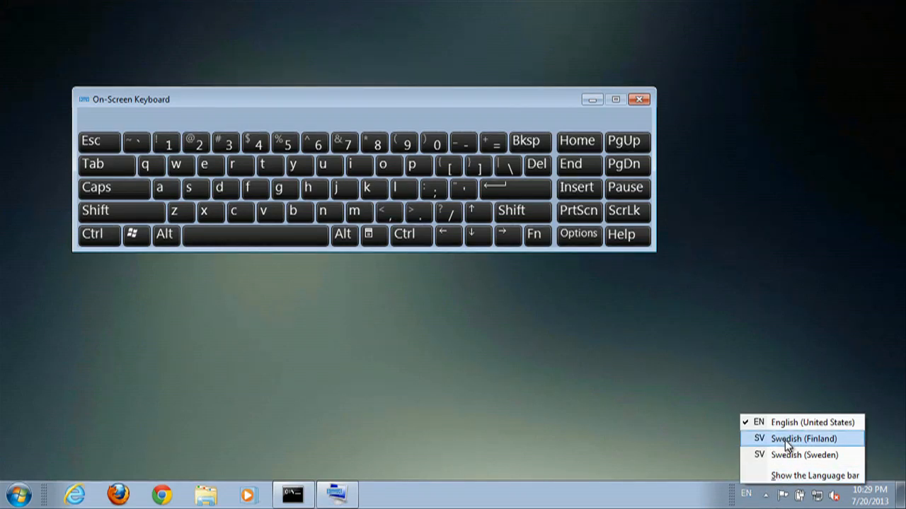
click(803, 438)
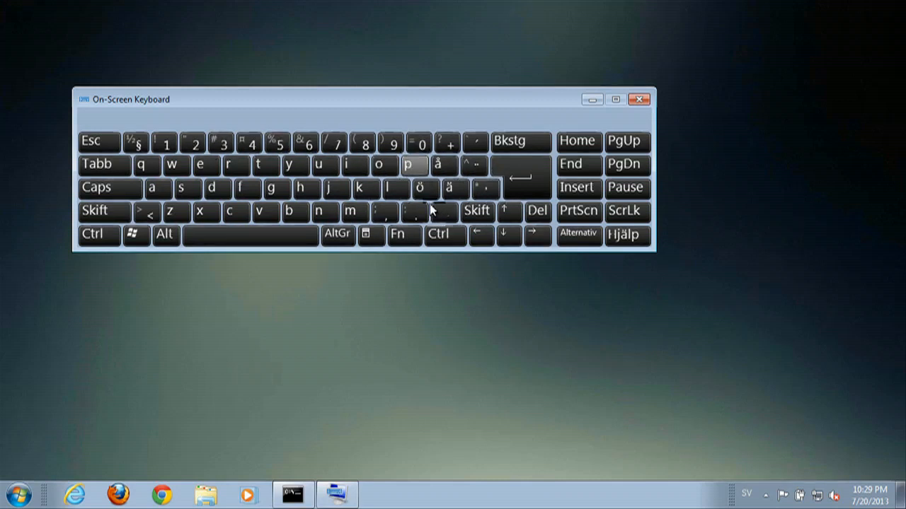
click(17, 494)
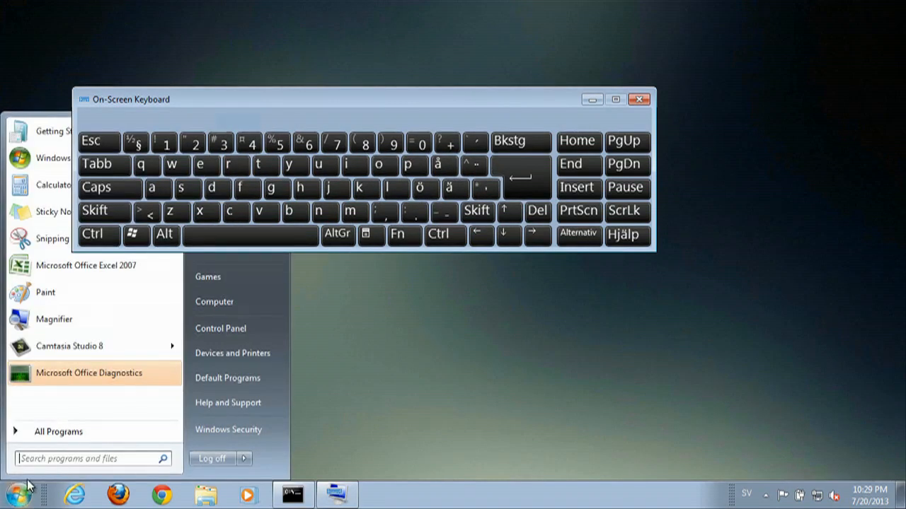
Launch Notepad via Start search and move the On-Screen Keyboard down over it
text(notepad)
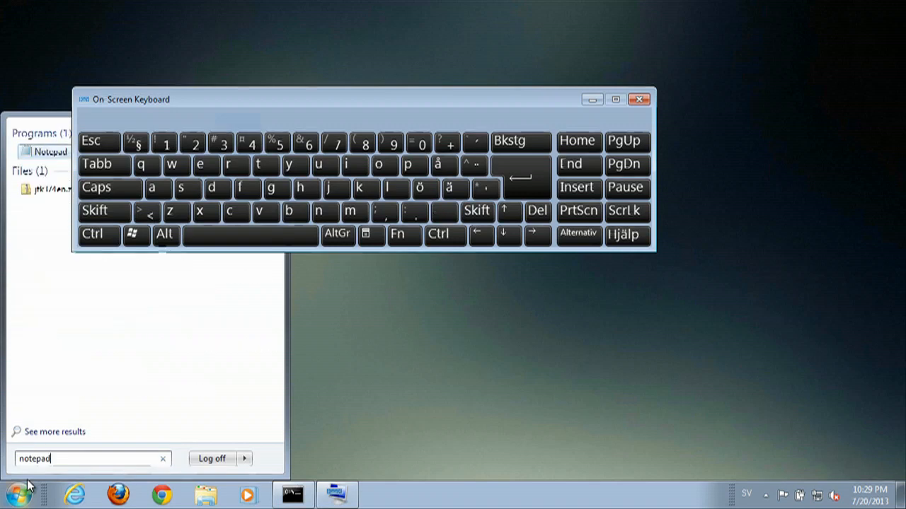
click(51, 151)
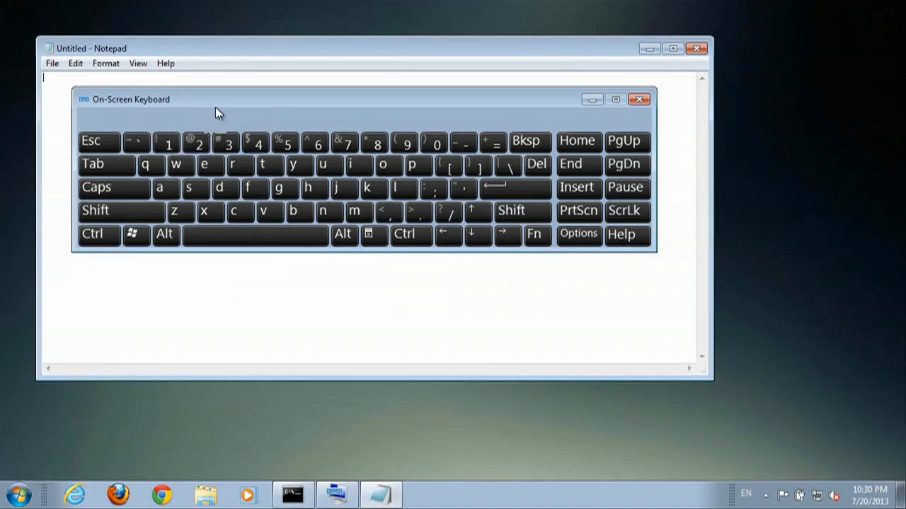
drag(131, 99, 288, 129)
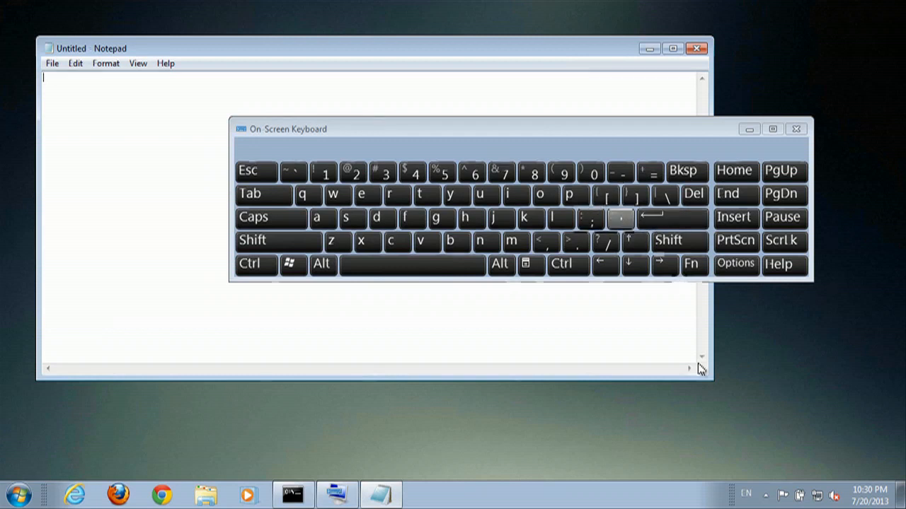
click(744, 494)
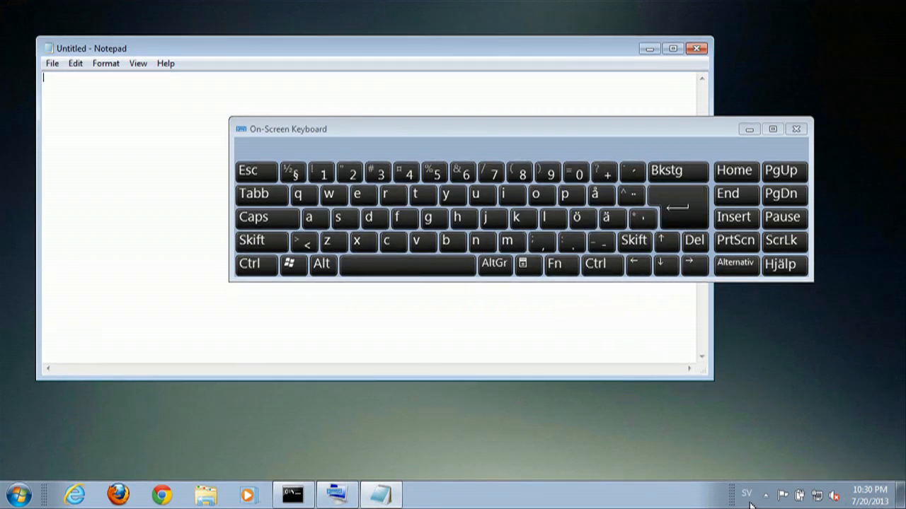
Keep Swedish (Finland) as input language and type ö with the On-Screen Keyboard
click(746, 494)
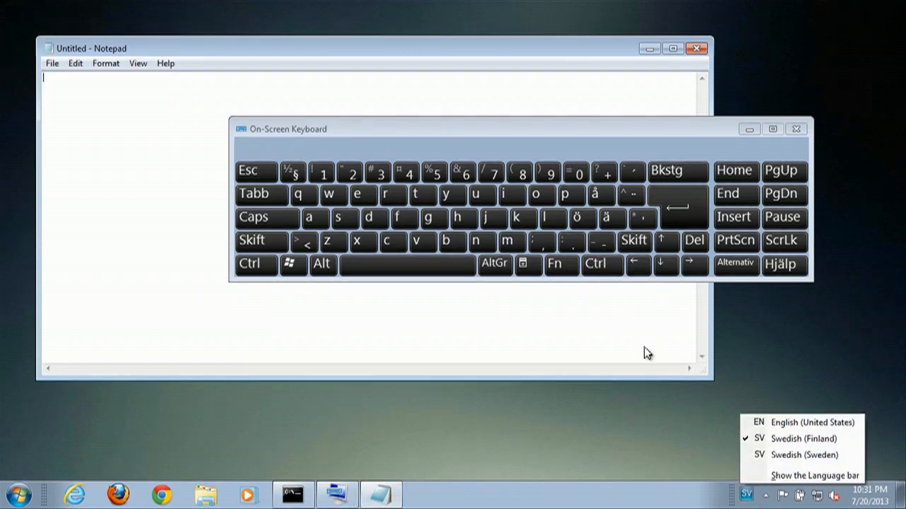
click(745, 494)
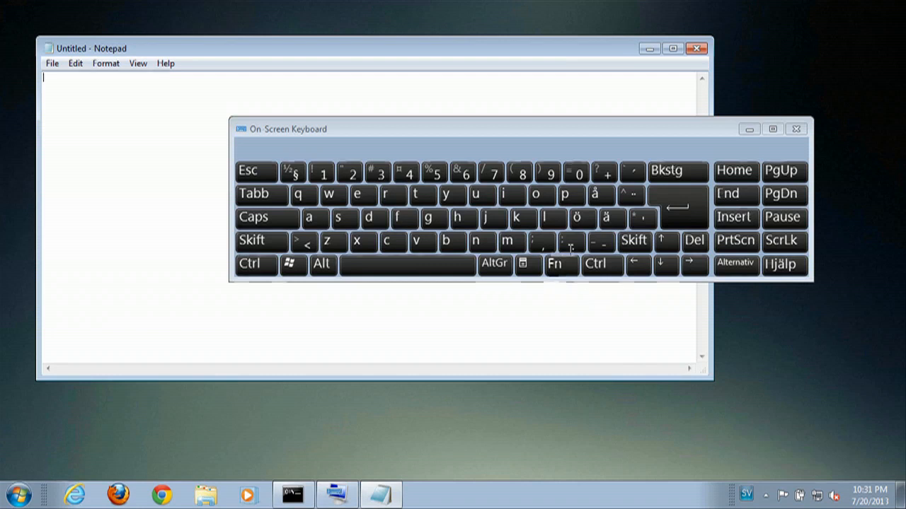
click(576, 218)
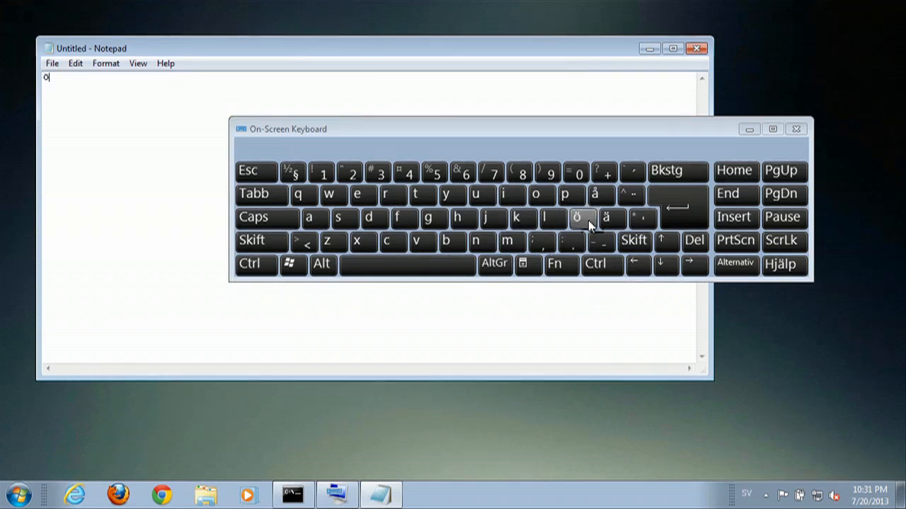